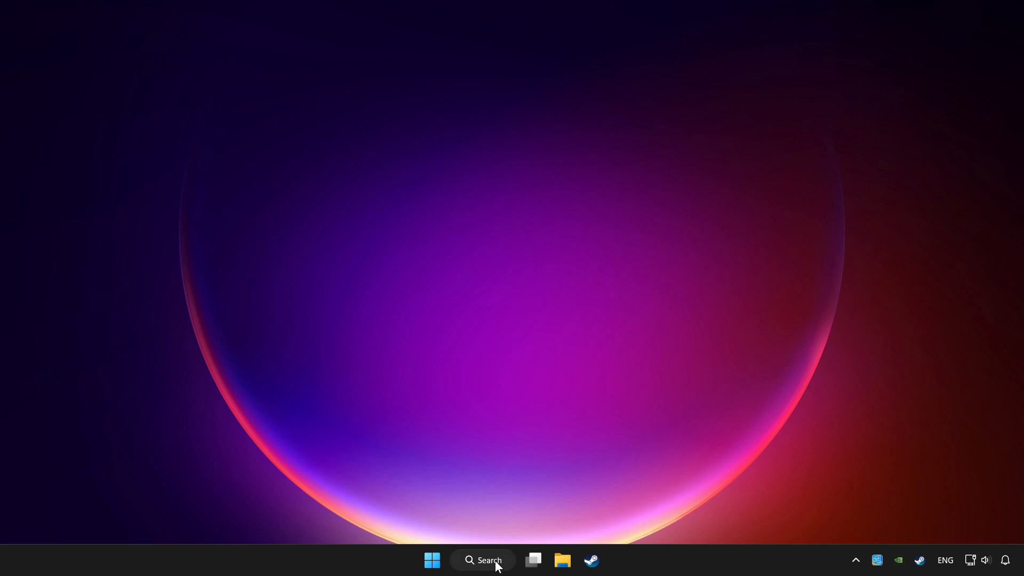
# Step: Search Windows for 'device Manager' and launch the Device Manager app
pyautogui.click(483, 560)
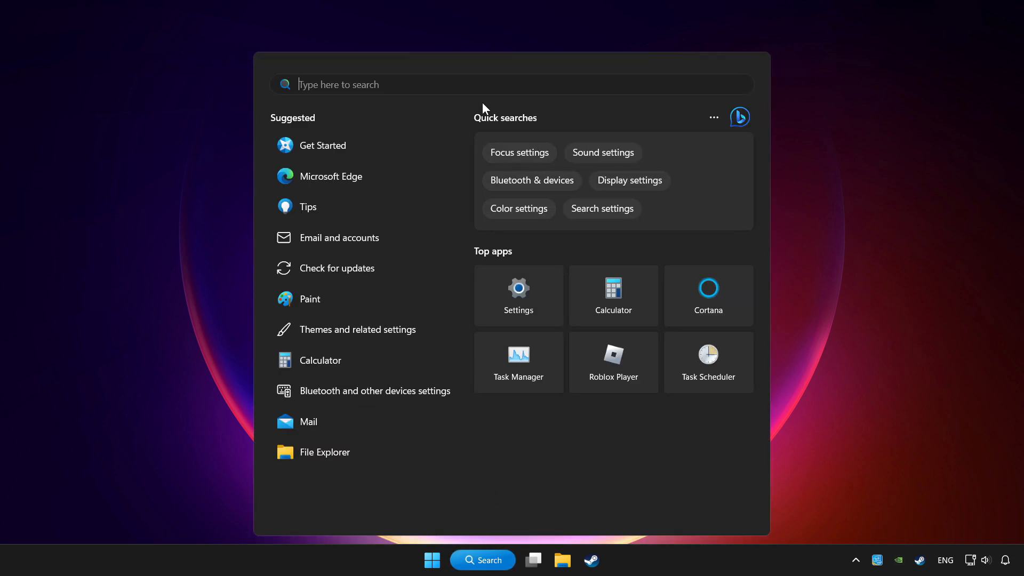
pyautogui.write('device Manager')
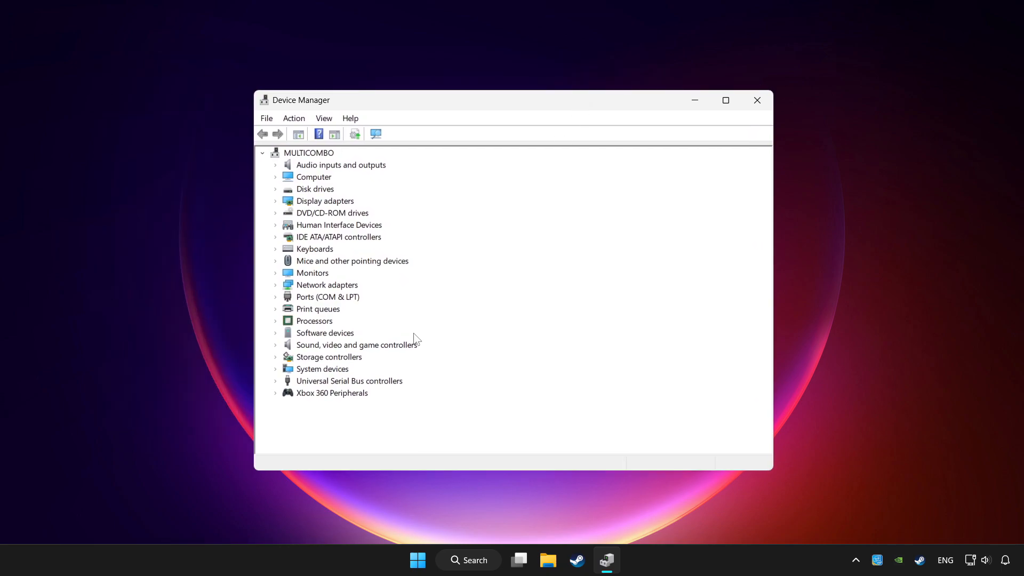
# Step: Run an automatic driver search for the Xbox 360 Controller for Windows under Xbox 360 Peripherals
pyautogui.click(331, 393)
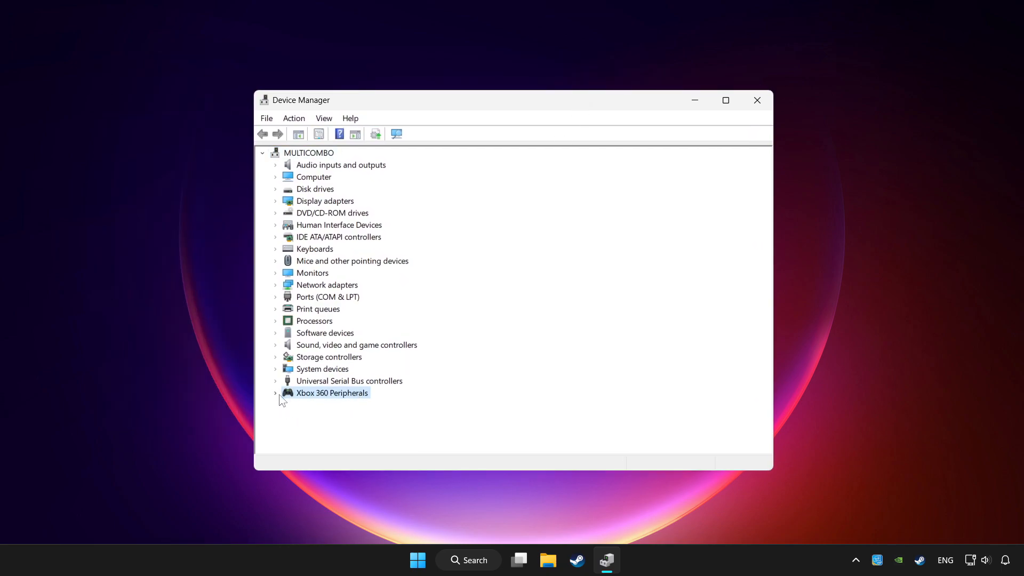
pyautogui.click(275, 392)
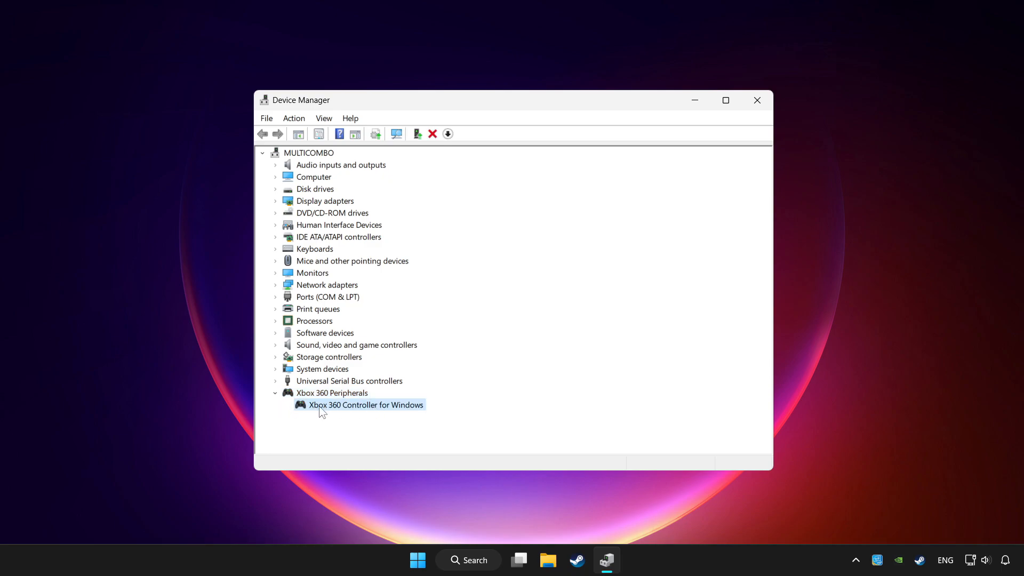
pyautogui.rightClick(365, 405)
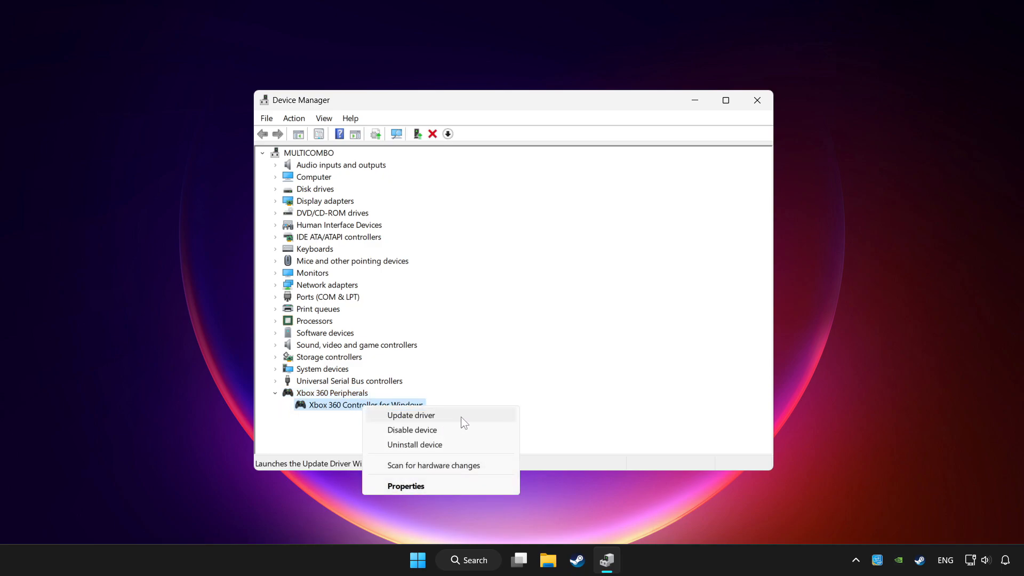
pyautogui.click(410, 415)
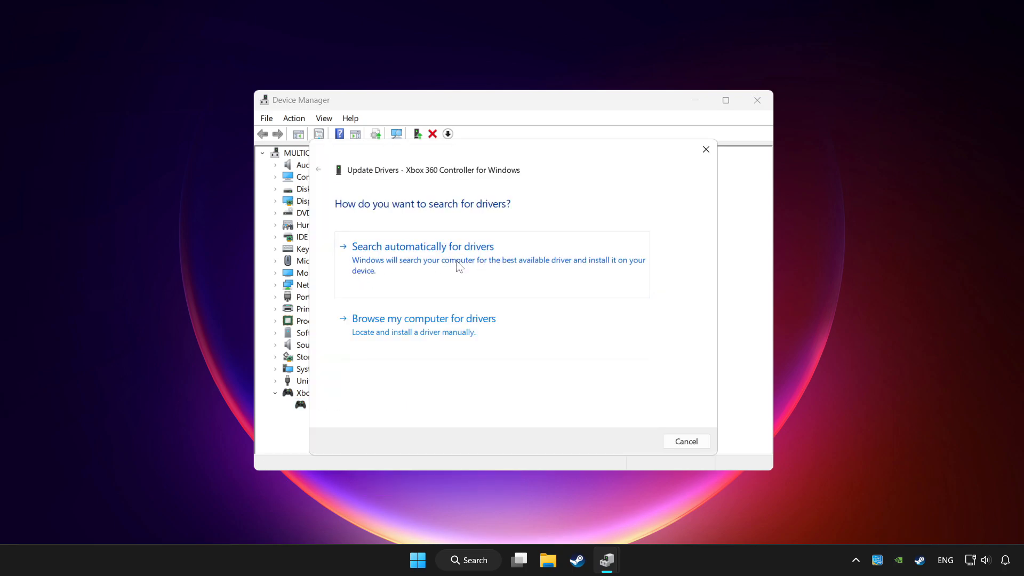
pyautogui.click(423, 247)
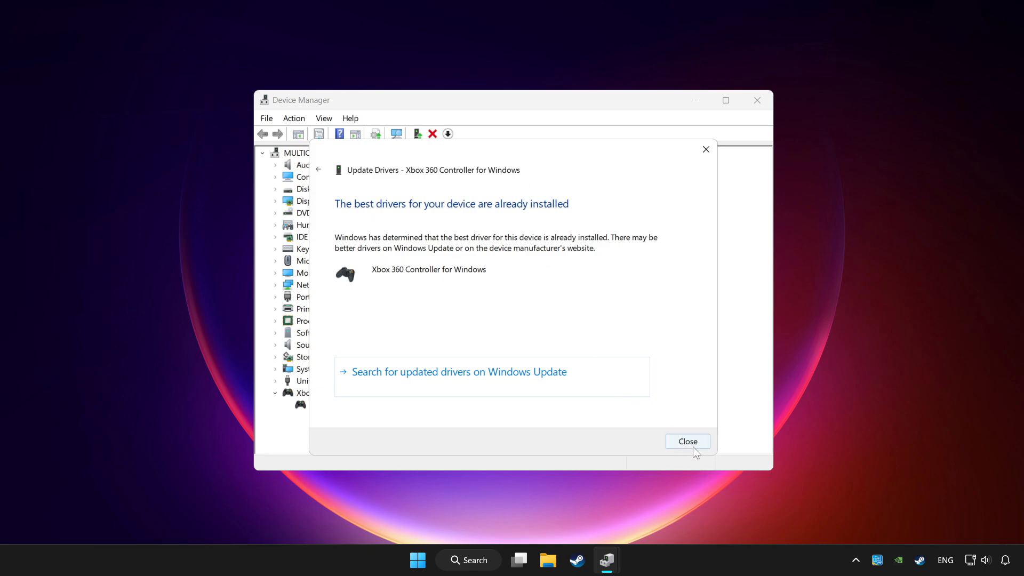
# Step: Close the driver wizard, disable the Xbox 360 Controller for Windows, and dismiss the restart prompt
pyautogui.click(686, 441)
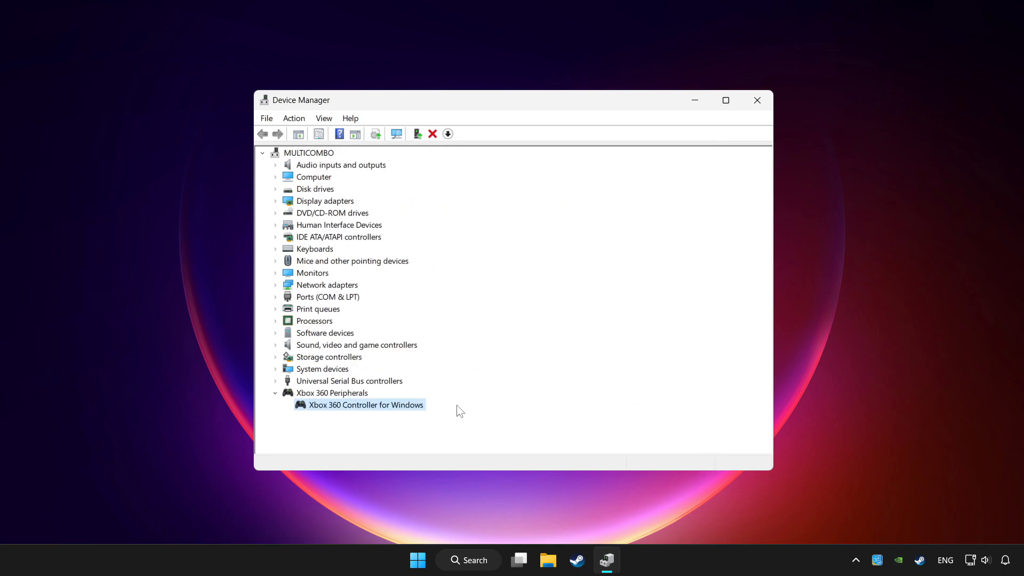
pyautogui.rightClick(366, 404)
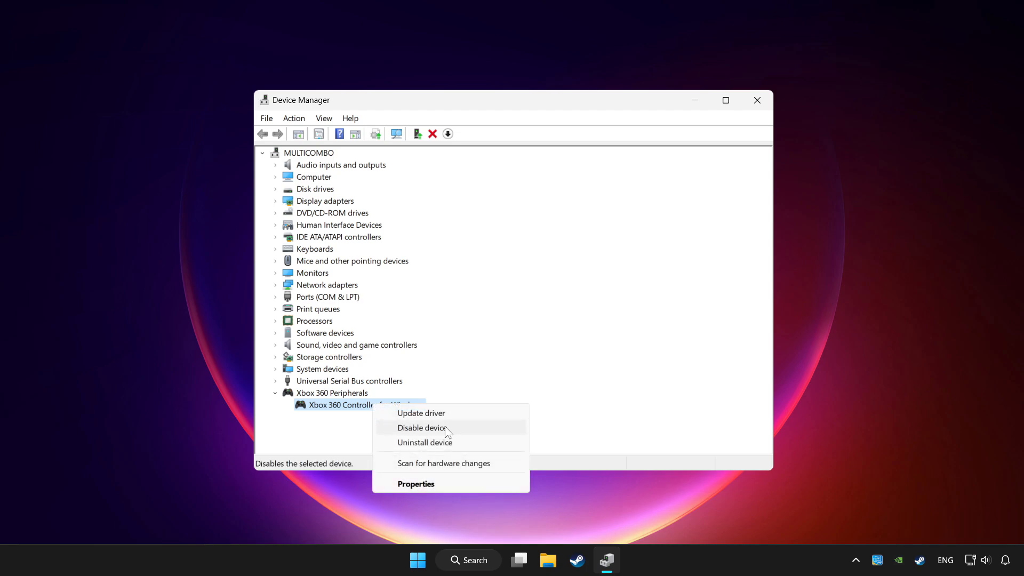
pyautogui.click(423, 428)
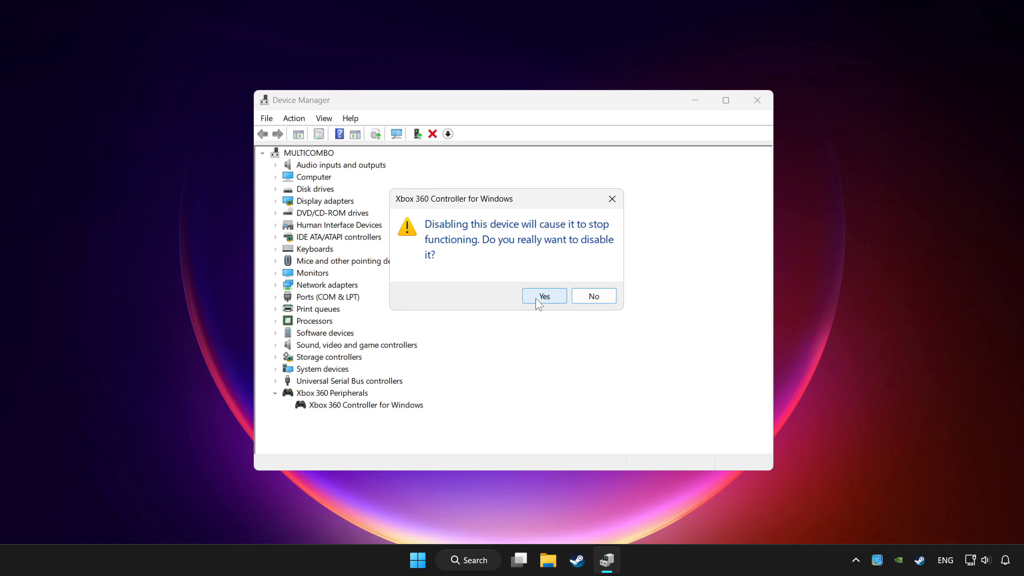
pyautogui.click(543, 296)
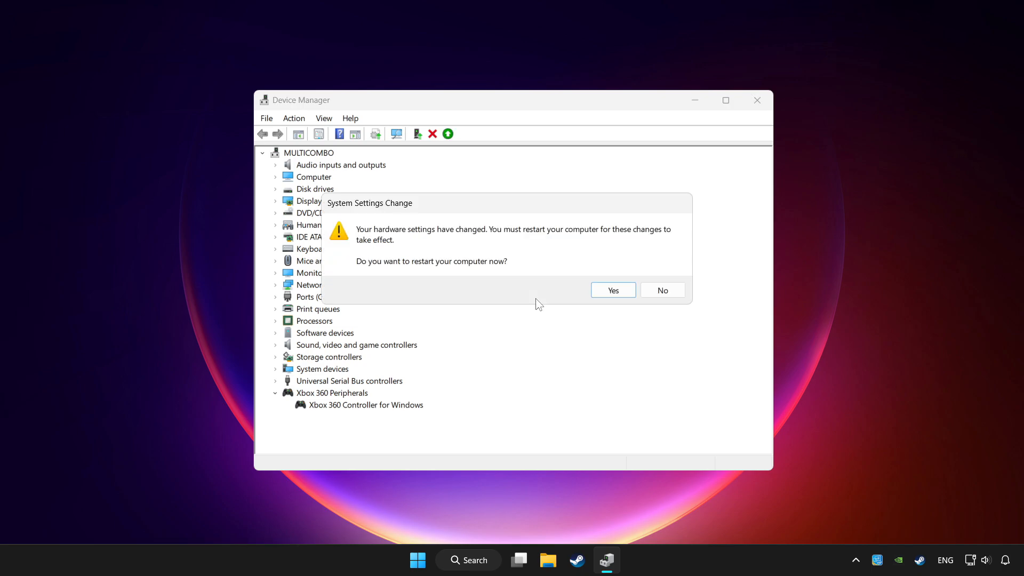
pyautogui.moveTo(629, 300)
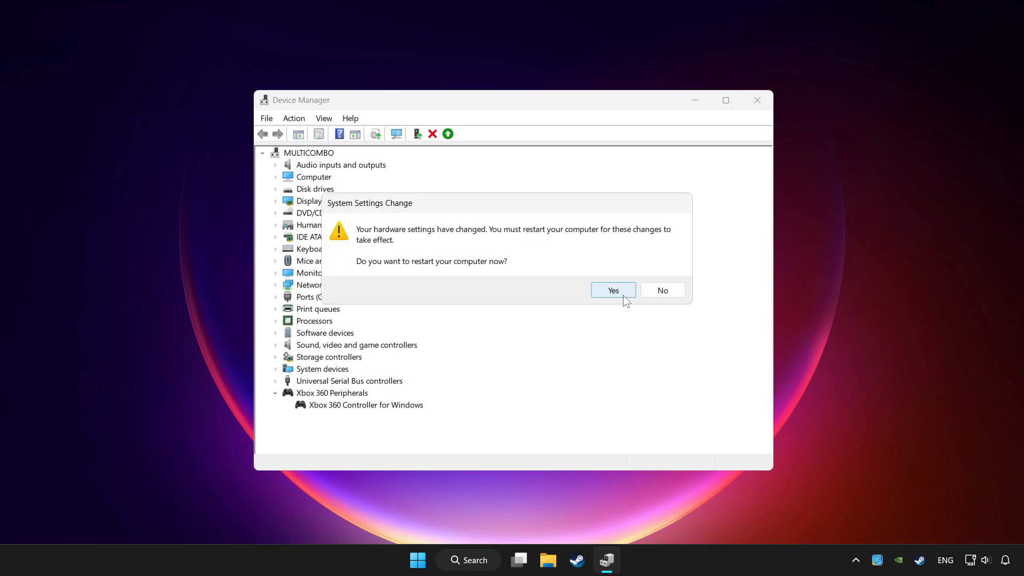
pyautogui.click(611, 290)
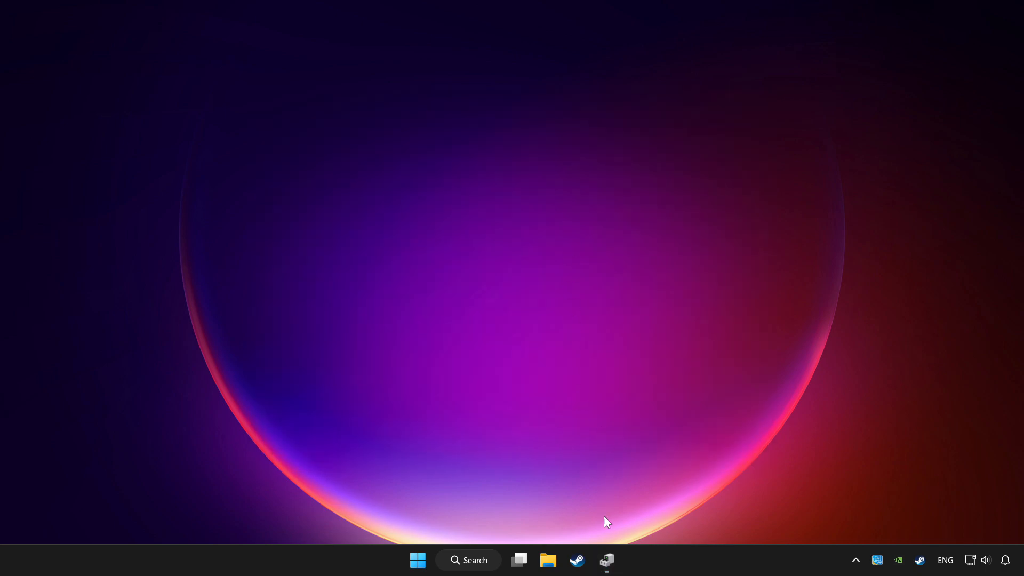
# Step: Restore Device Manager, enable the Xbox 360 Controller for Windows again, and close the window
pyautogui.click(606, 560)
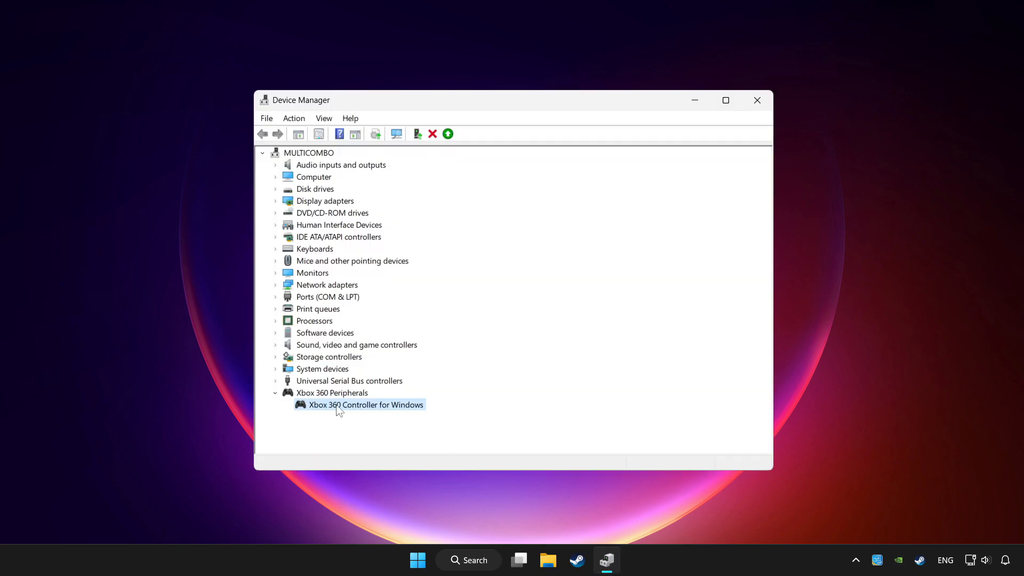
pyautogui.rightClick(364, 404)
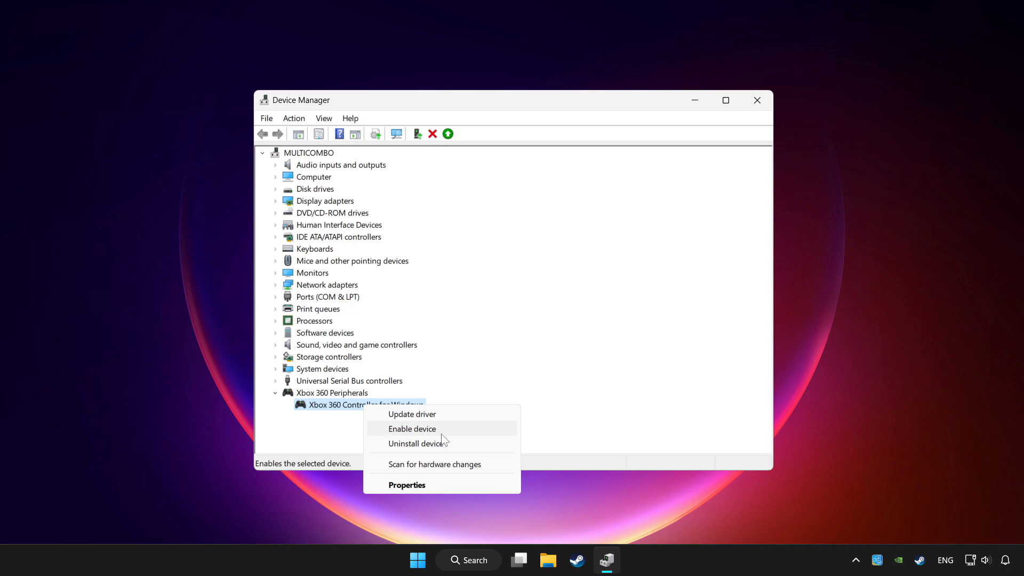
pyautogui.click(412, 429)
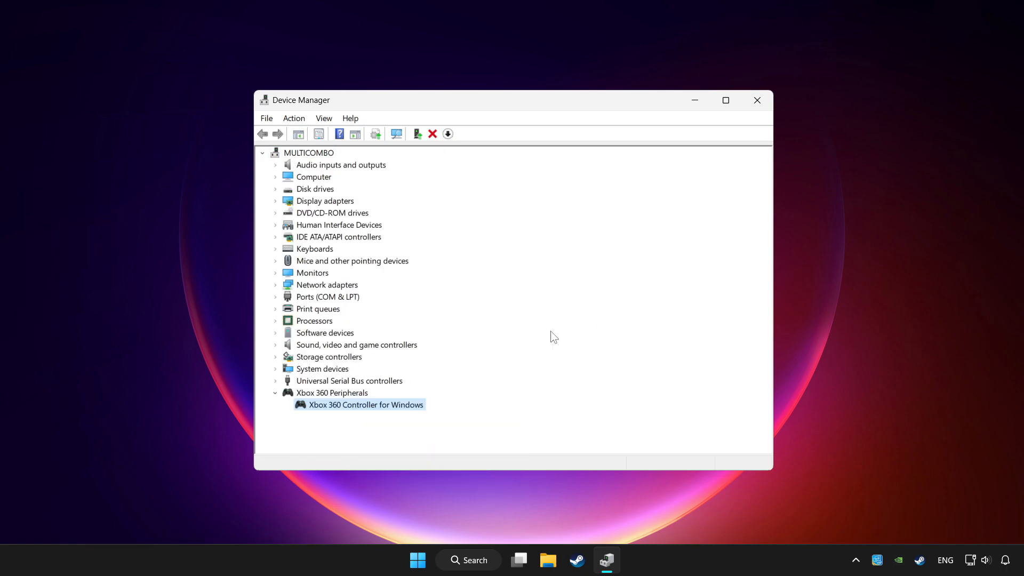
pyautogui.moveTo(442, 253)
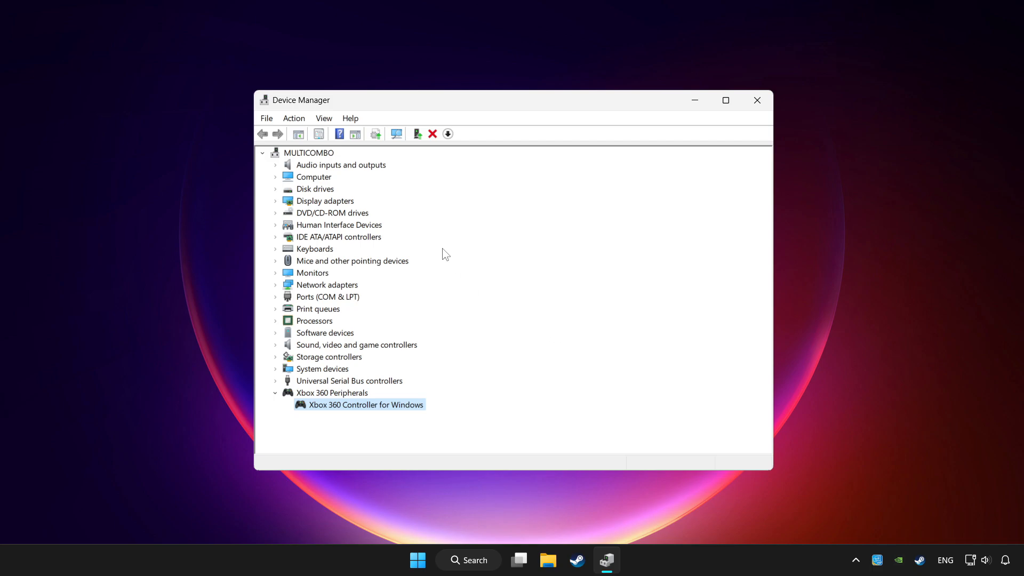
pyautogui.moveTo(460, 225)
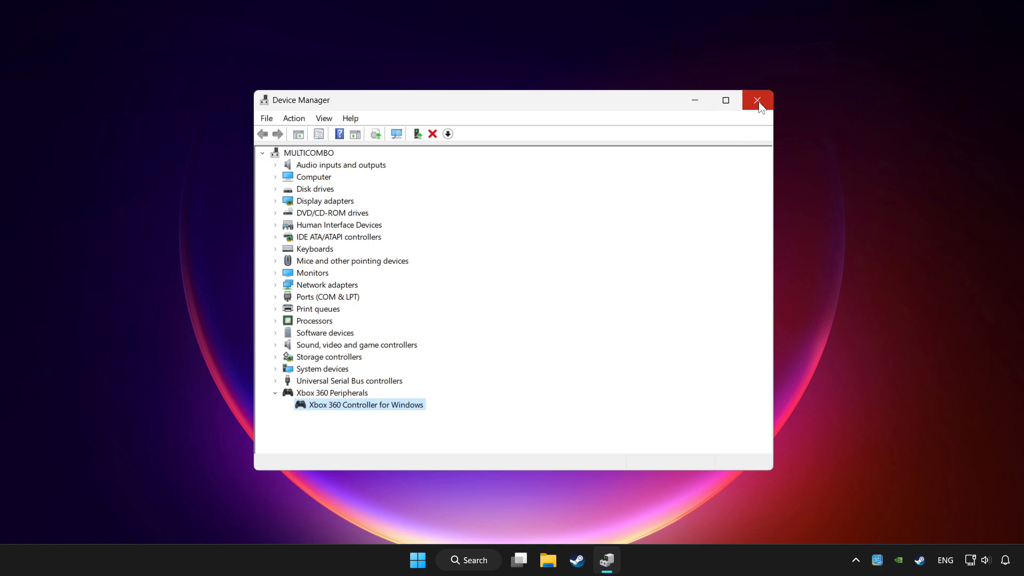
pyautogui.click(757, 100)
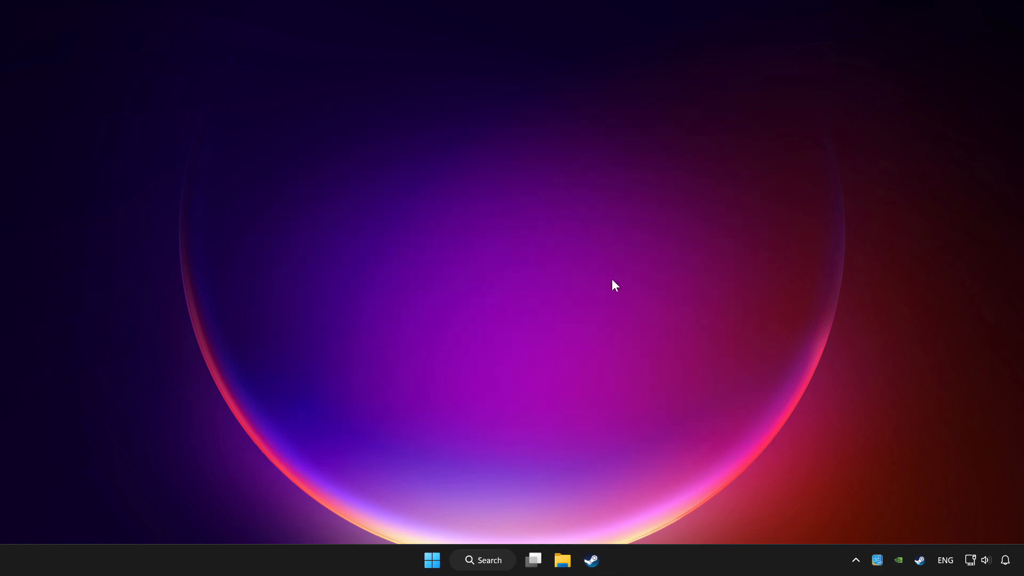
# Step: Search Windows for 'controller' and launch Set up USB game controllers
pyautogui.click(483, 560)
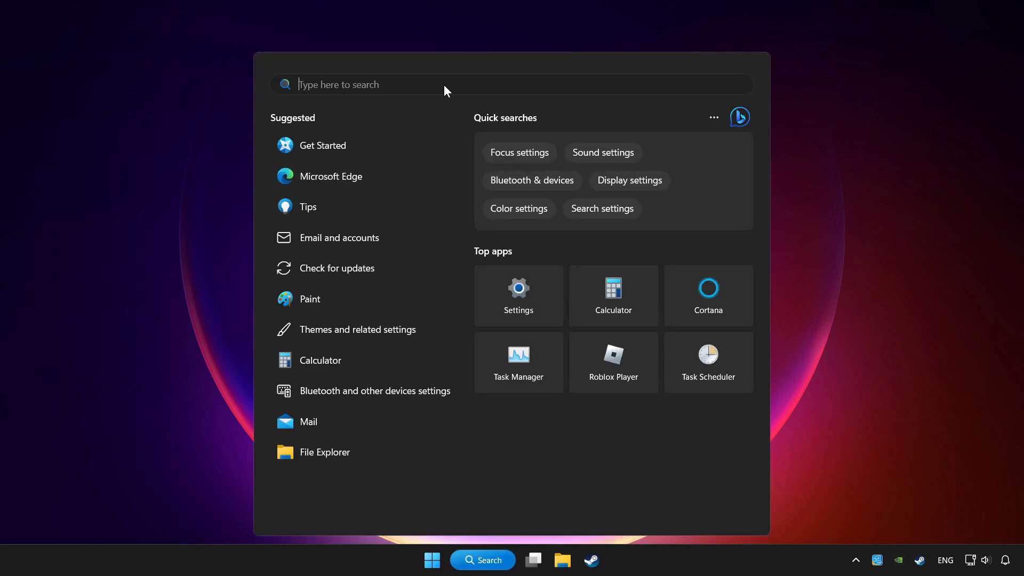
pyautogui.write('controller')
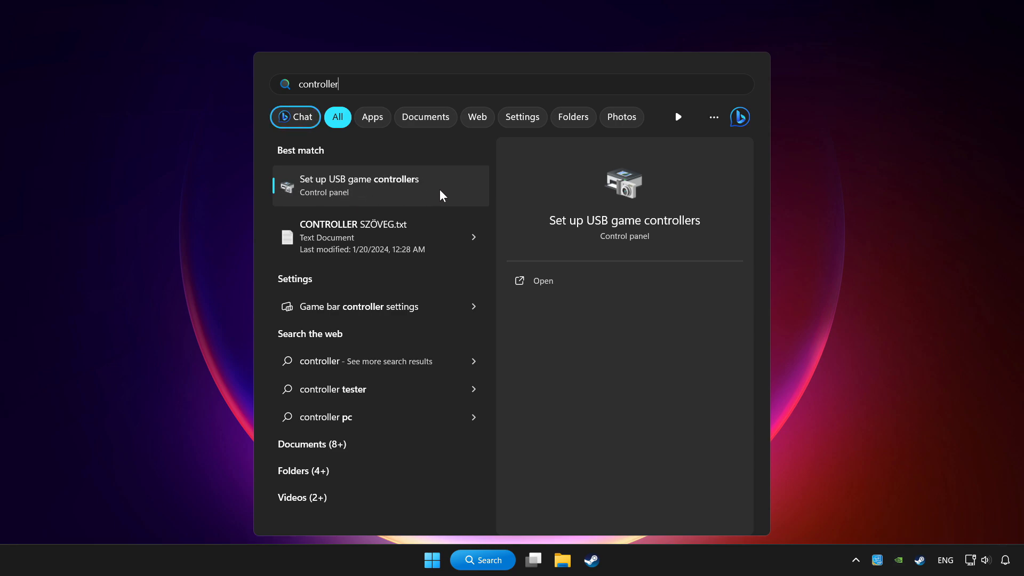
pyautogui.click(358, 186)
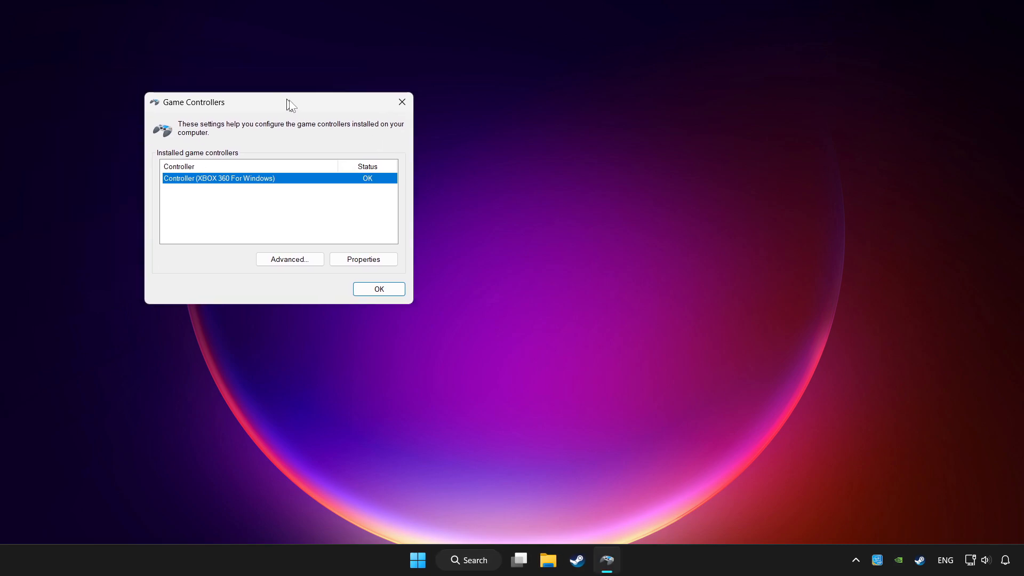
# Step: Center the Game Controllers window, then reset the Xbox 360 controller's calibration to defaults
pyautogui.moveTo(290, 102); pyautogui.dragTo(526, 184)
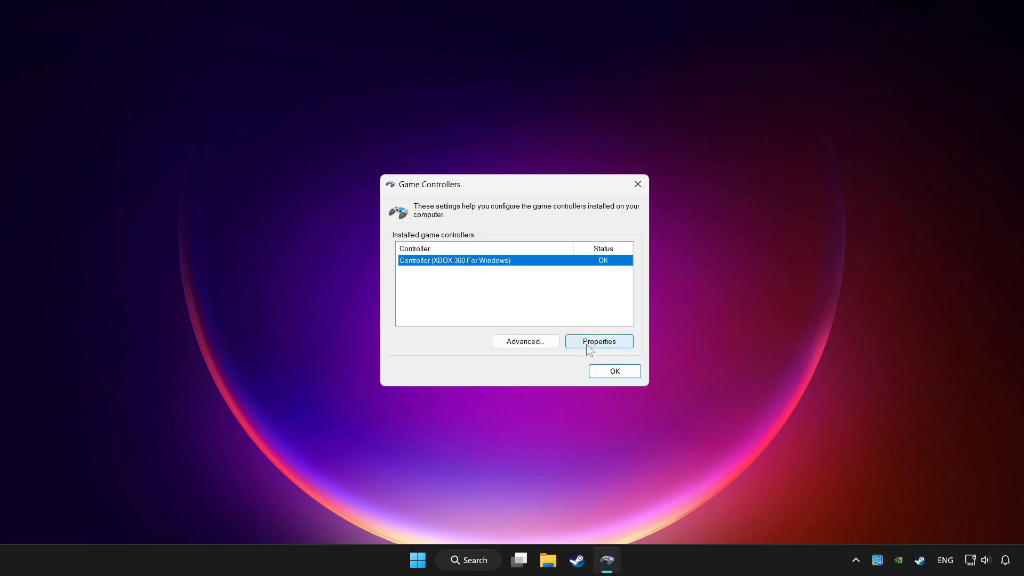
pyautogui.click(597, 341)
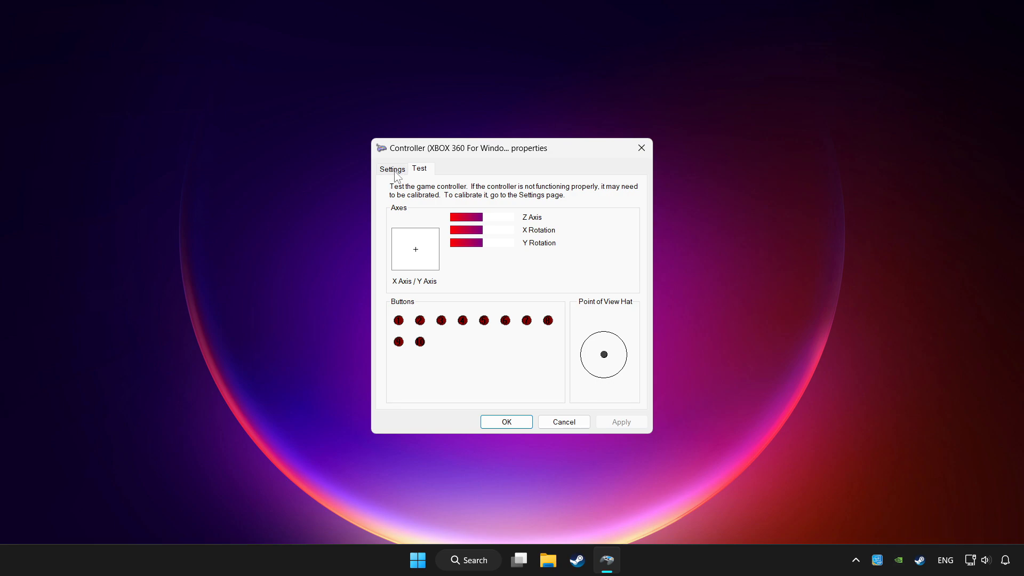
pyautogui.click(392, 169)
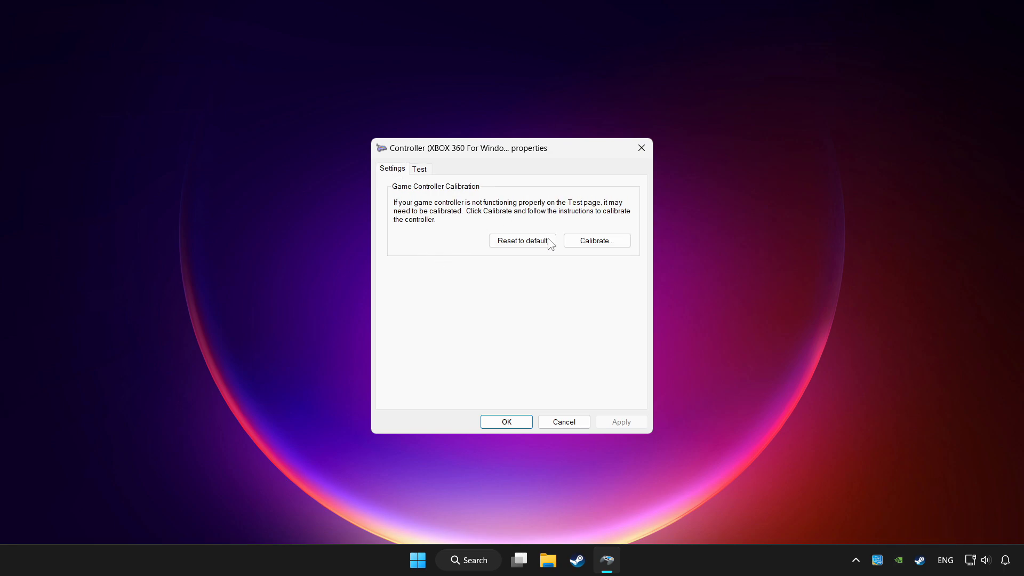
pyautogui.click(521, 241)
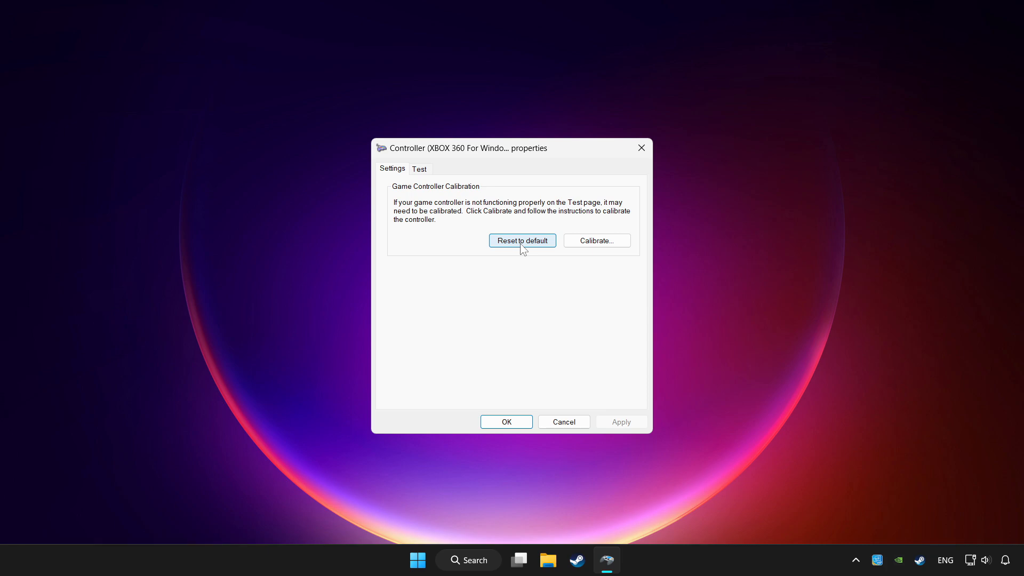
pyautogui.moveTo(631, 236)
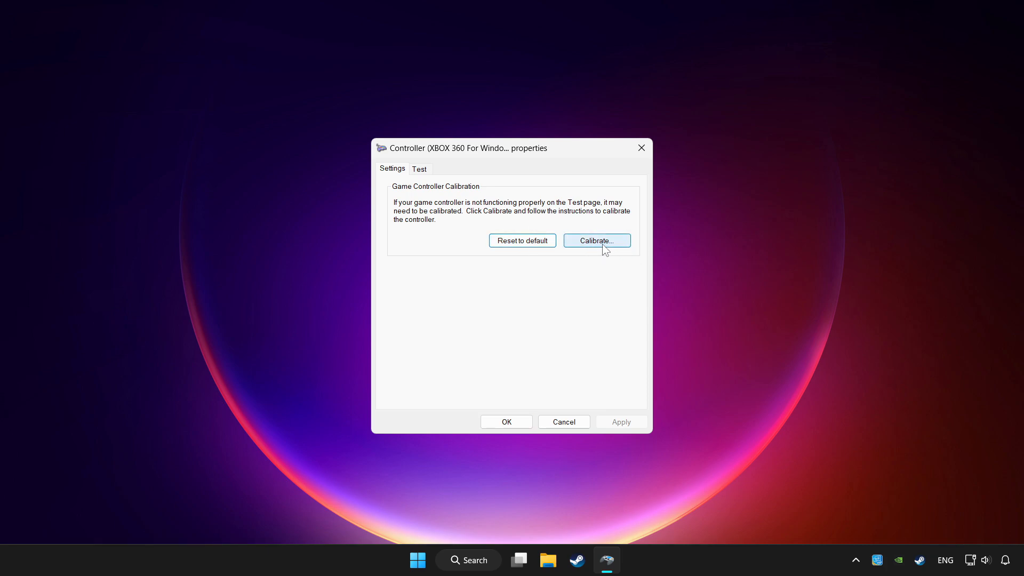
# Step: Run the calibration wizard through center point and Z axis, then finish
pyautogui.click(596, 241)
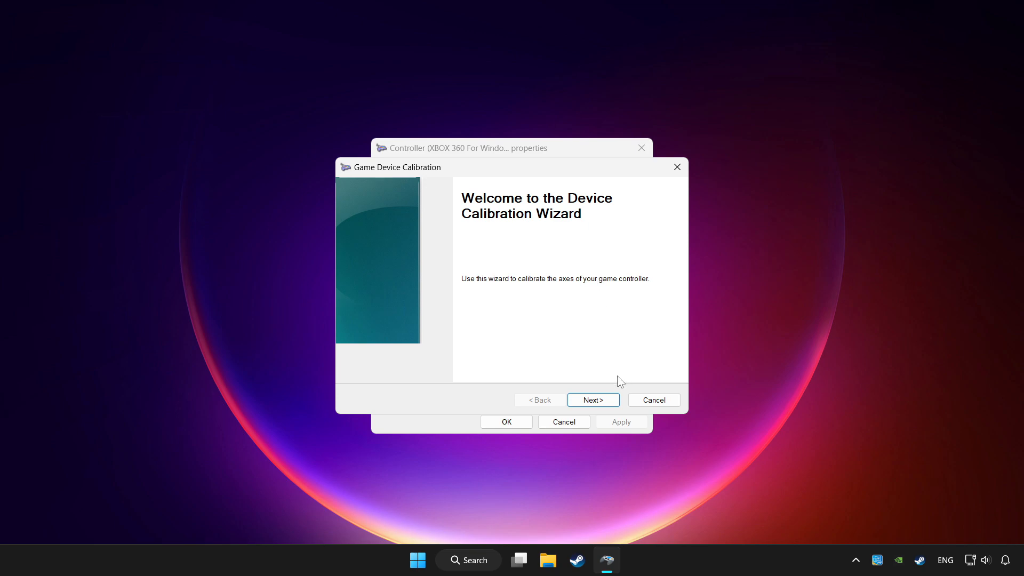
pyautogui.click(593, 400)
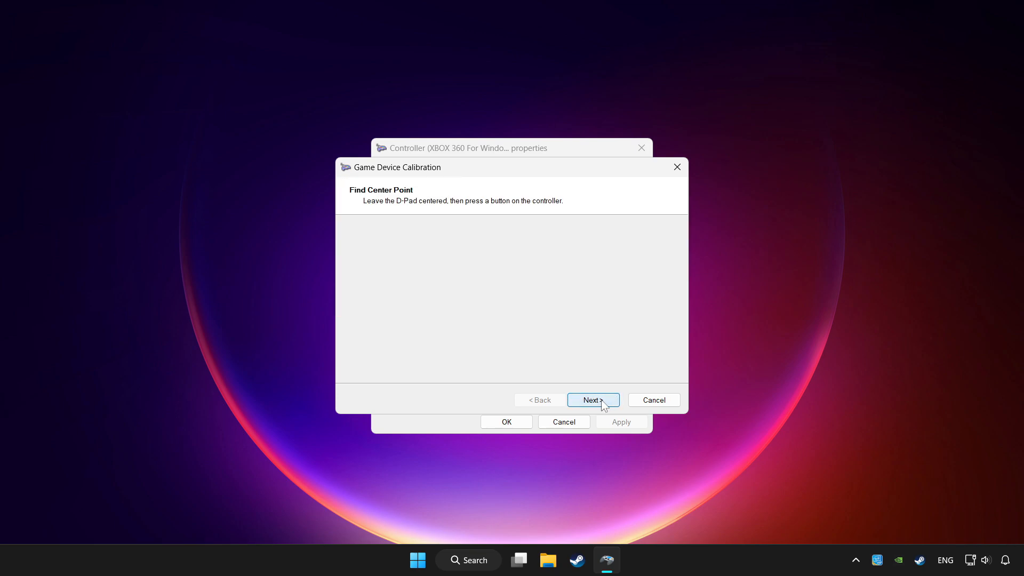
pyautogui.click(591, 399)
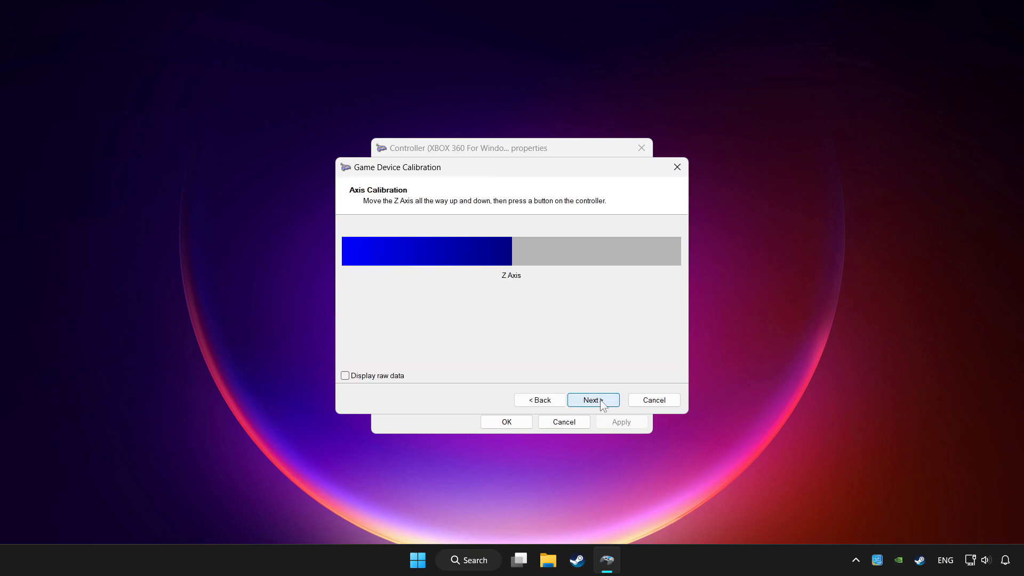
pyautogui.click(592, 400)
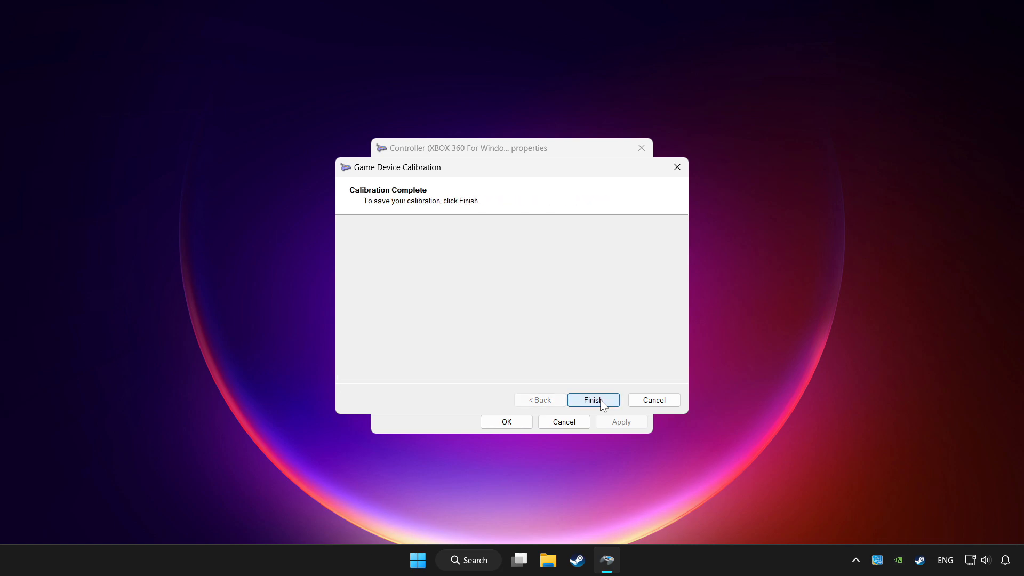
pyautogui.click(592, 400)
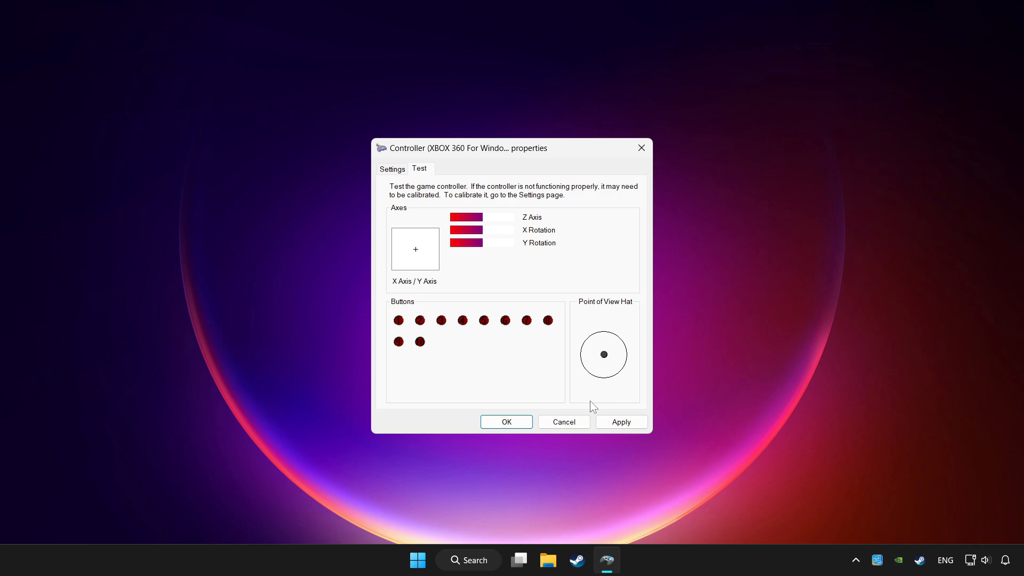
# Step: Apply the new calibration, confirm the Properties window, and close Game Controllers
pyautogui.click(620, 422)
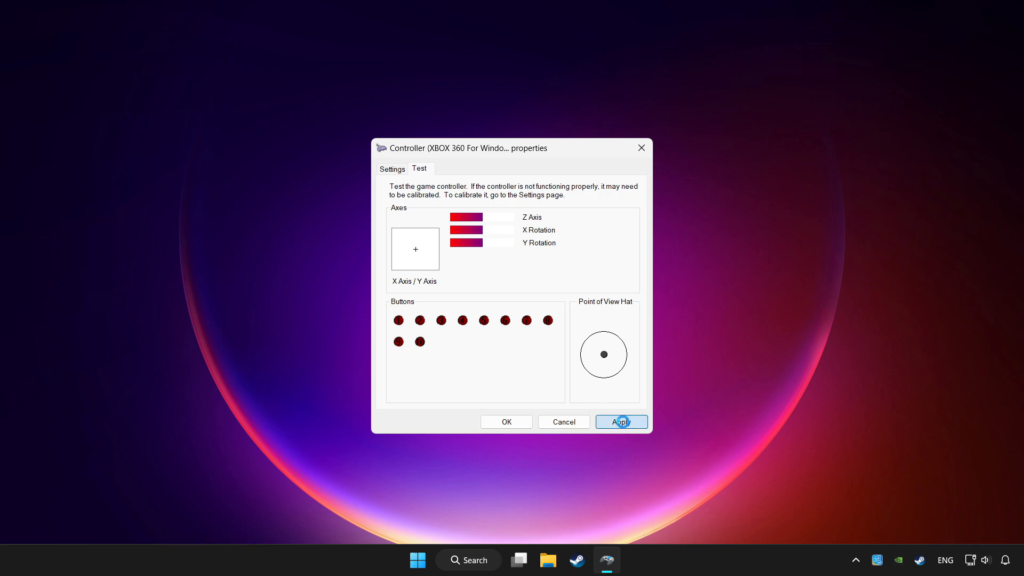
pyautogui.click(620, 422)
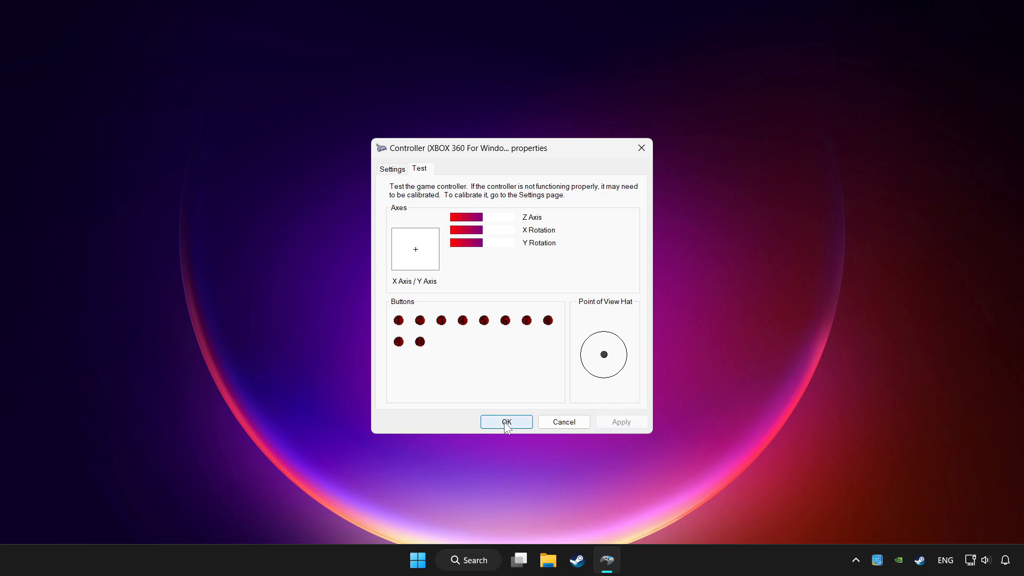
pyautogui.click(506, 422)
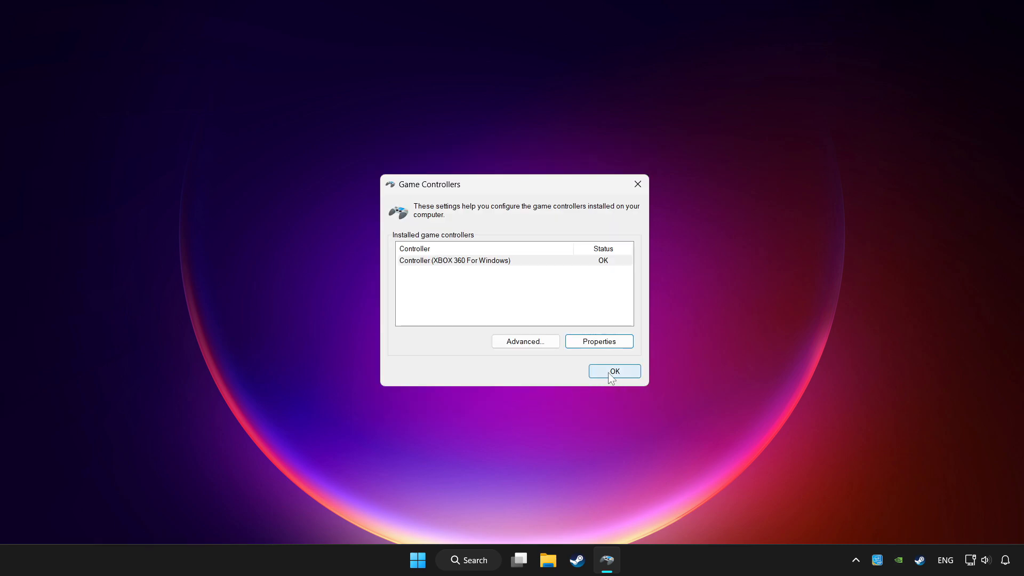
pyautogui.click(613, 371)
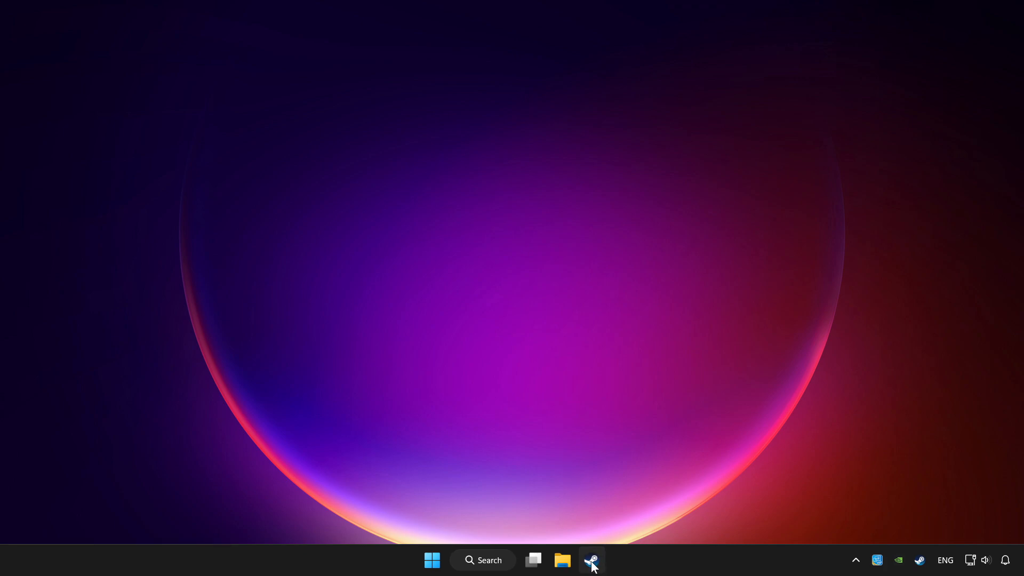
# Step: Bring up the Steam client from the taskbar and switch to the Library
pyautogui.click(591, 560)
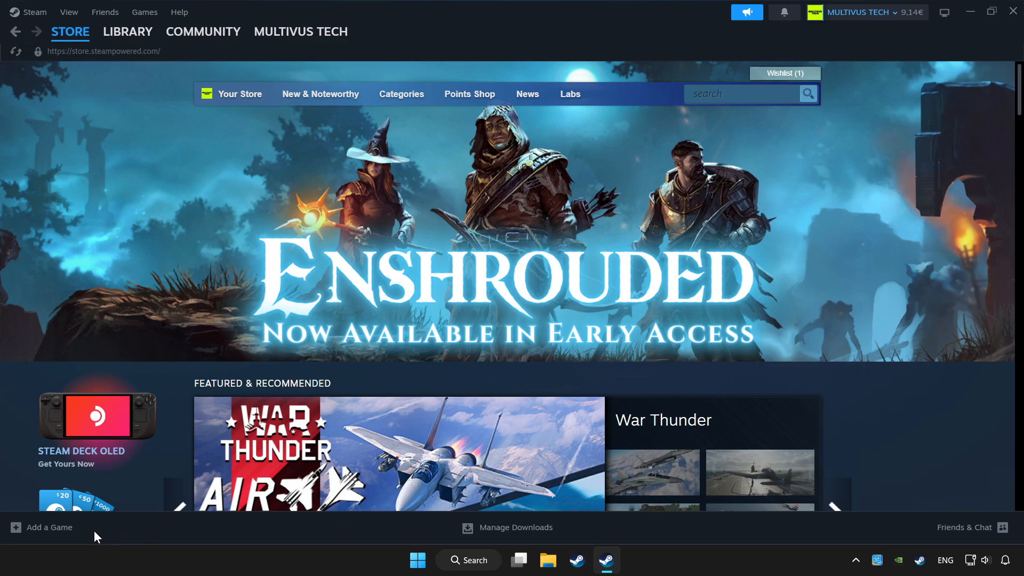
pyautogui.click(41, 526)
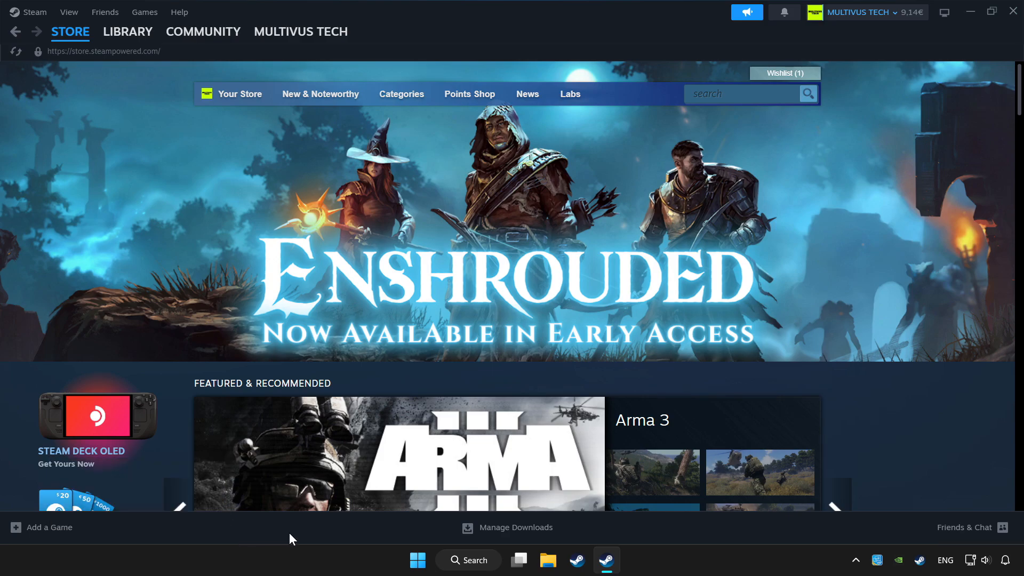
pyautogui.click(128, 32)
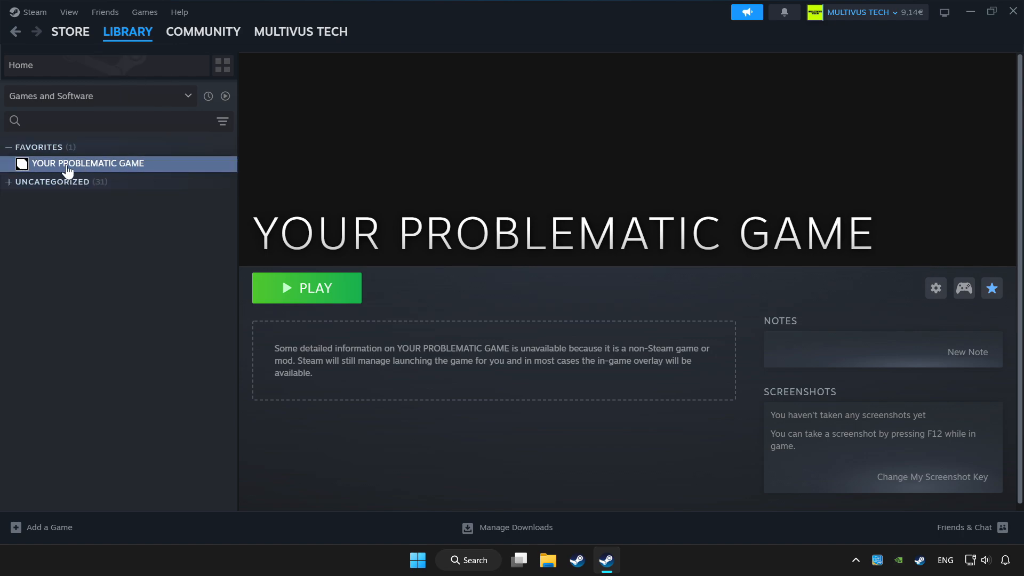
pyautogui.moveTo(952, 335)
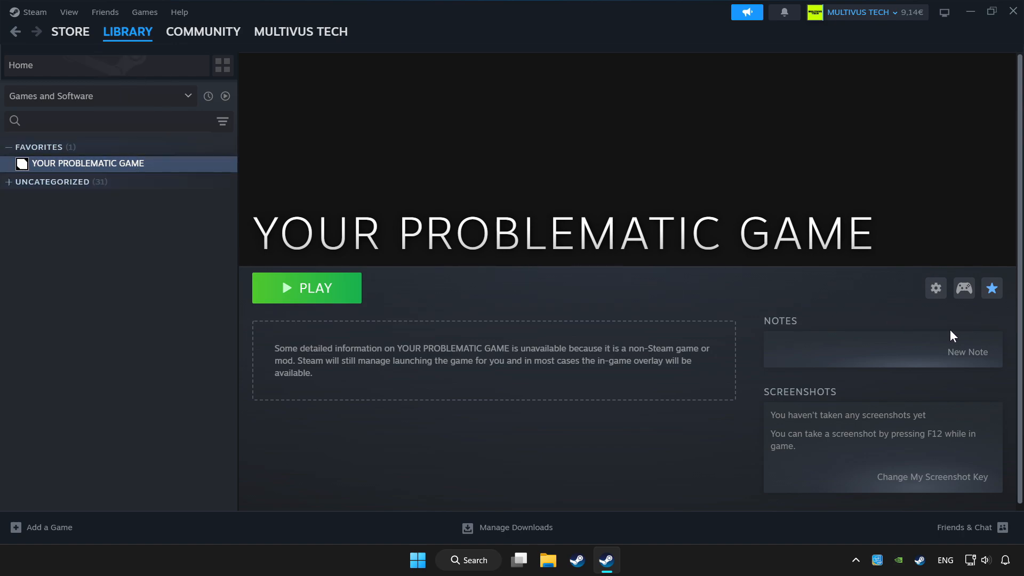
pyautogui.moveTo(964, 288)
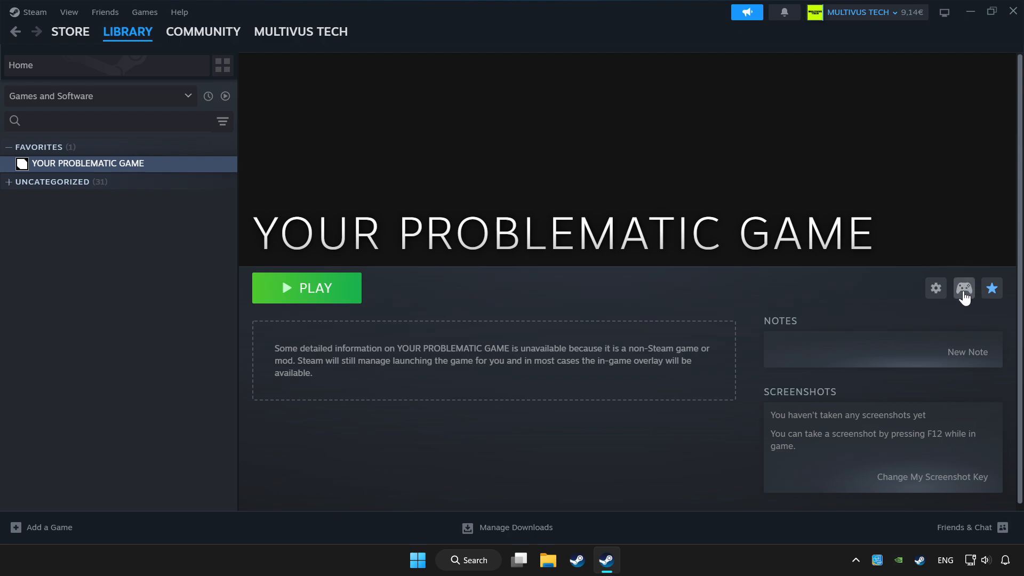
pyautogui.moveTo(947, 294)
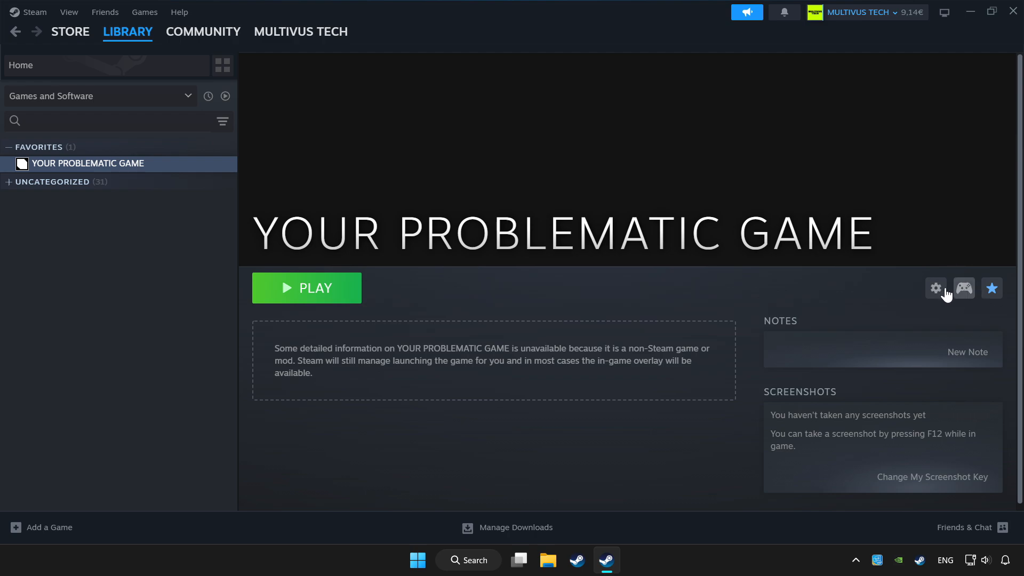
# Step: Enable Steam Input from YOUR PROBLEMATIC GAME's controller settings
pyautogui.click(963, 287)
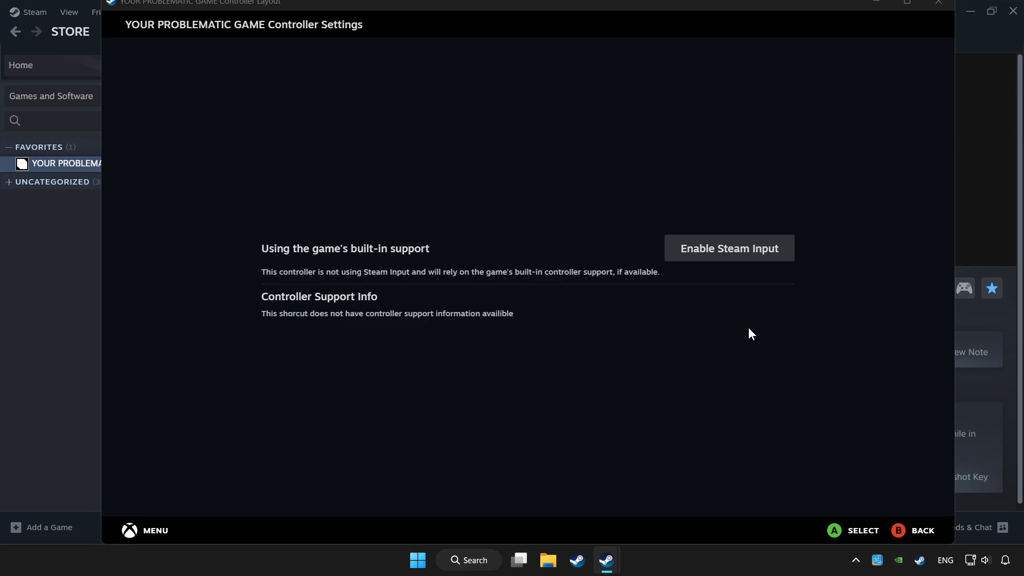
pyautogui.moveTo(729, 255)
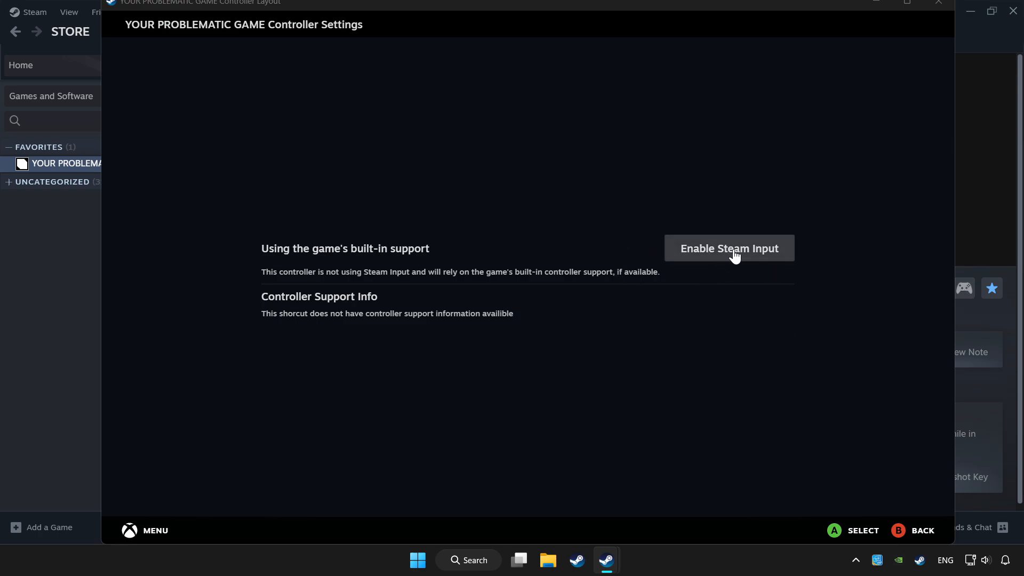
pyautogui.click(729, 248)
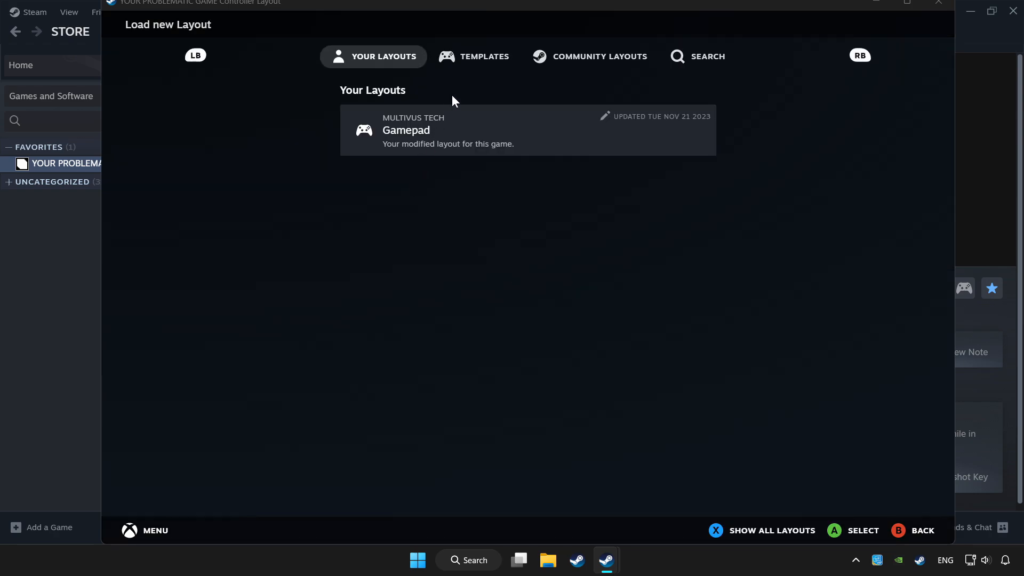
# Step: Select the saved Gamepad layout under Your Layouts for YOUR PROBLEMATIC GAME
pyautogui.click(474, 56)
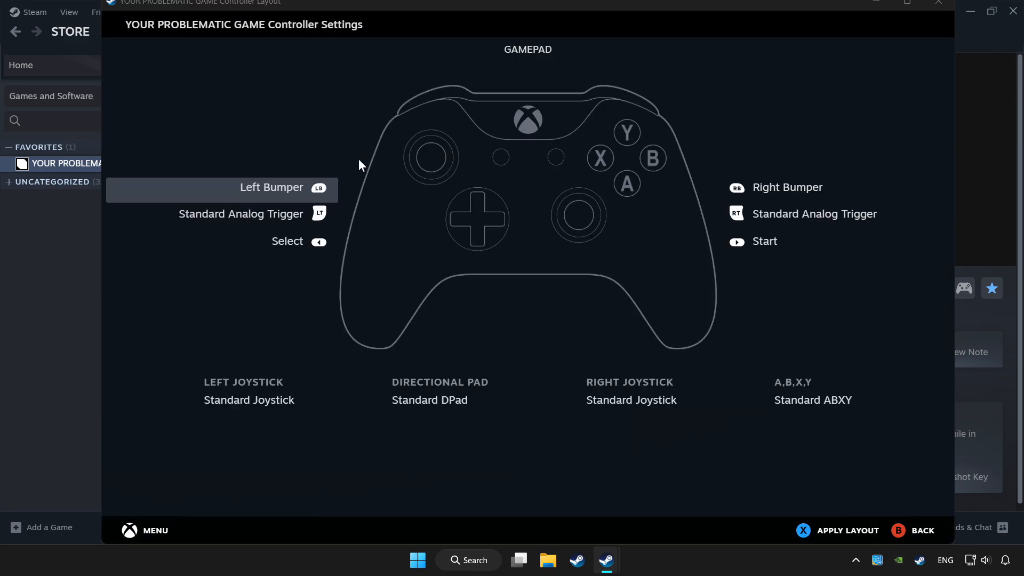
pyautogui.moveTo(612, 70)
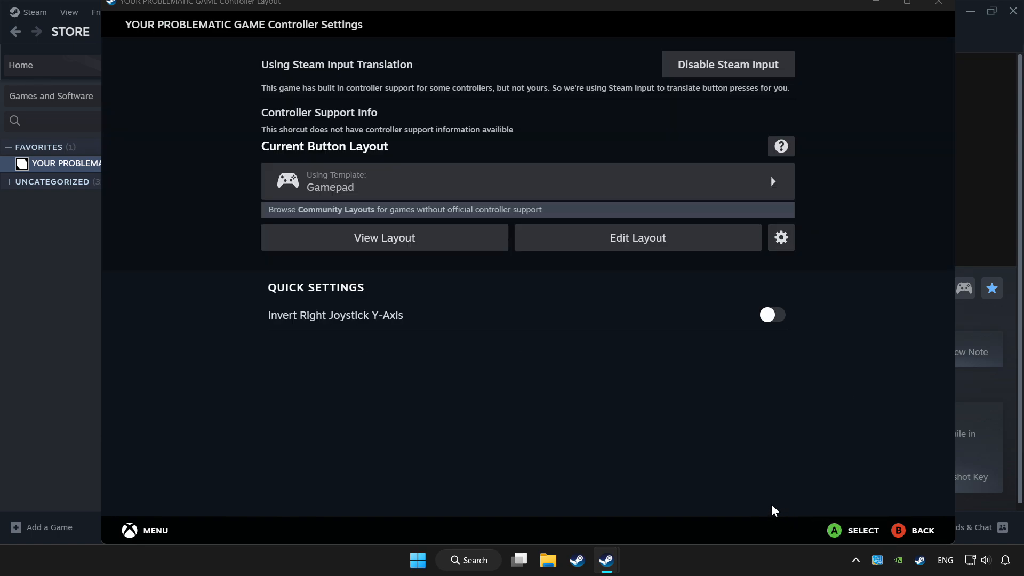
pyautogui.moveTo(761, 495)
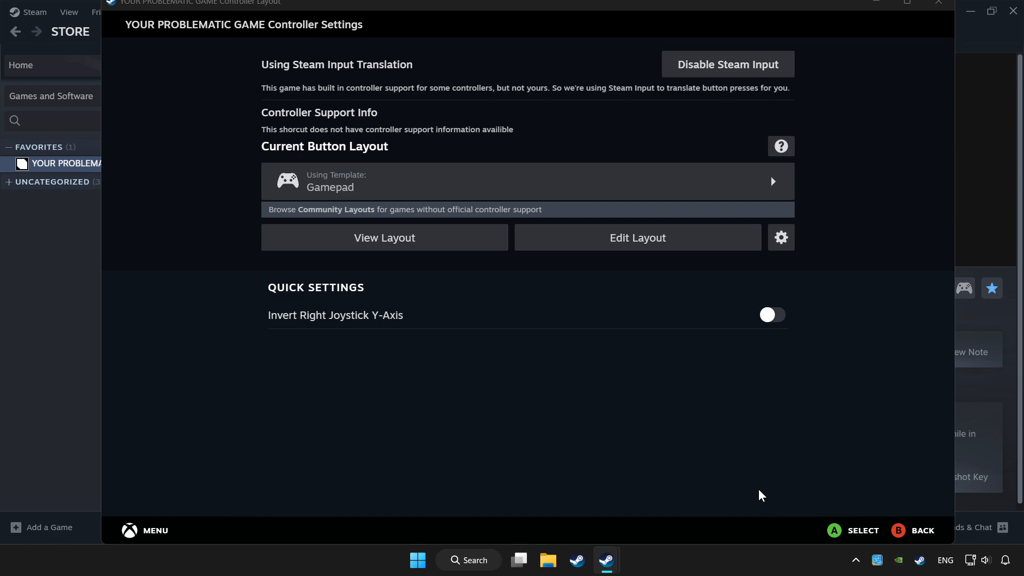
pyautogui.moveTo(939, 5)
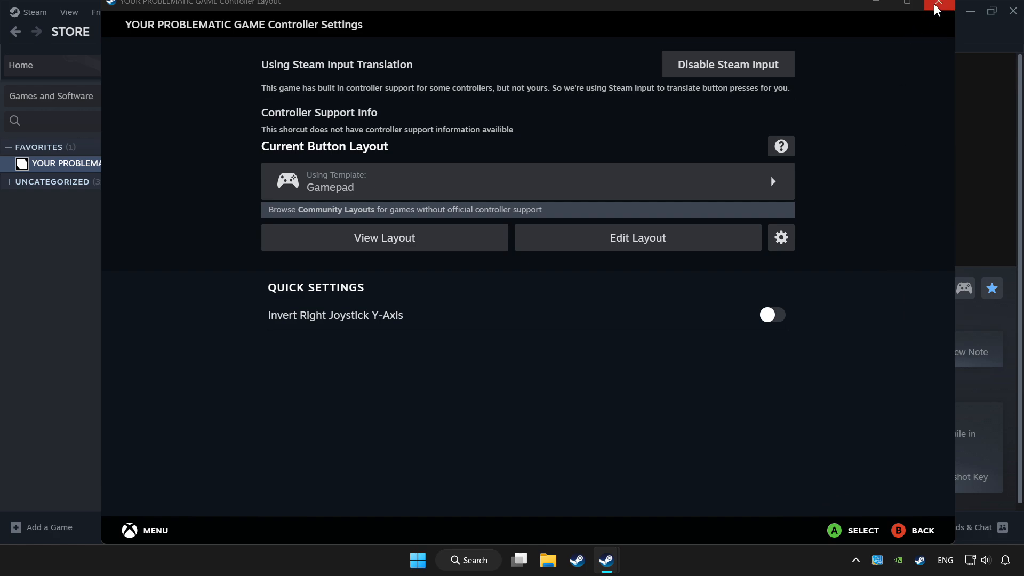